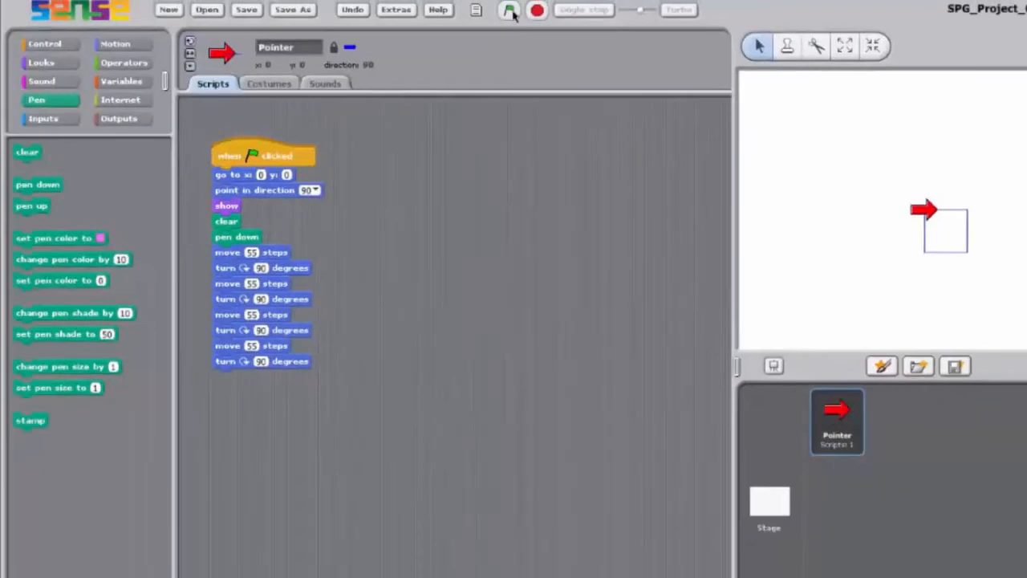
click(205, 9)
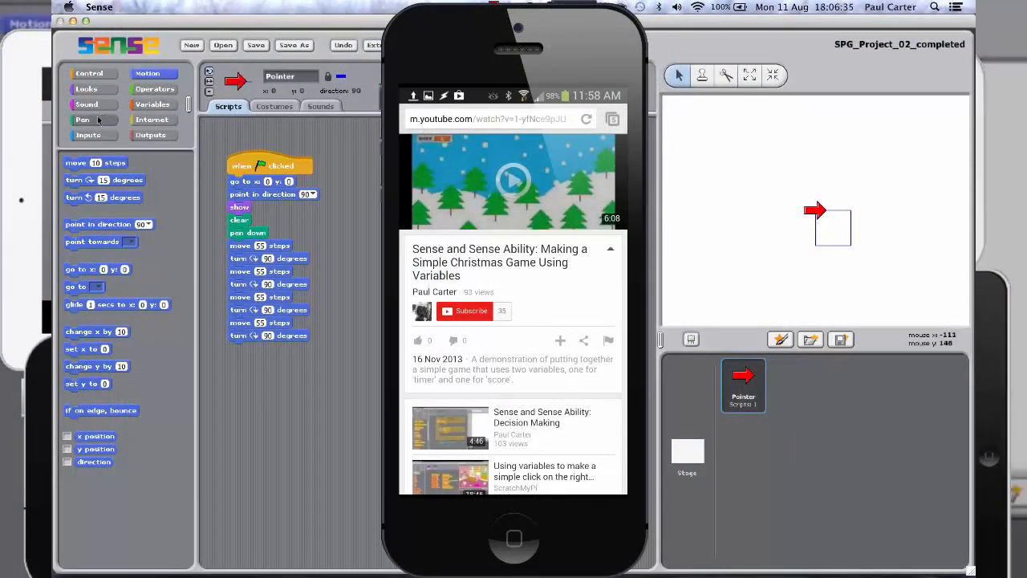
click(81, 118)
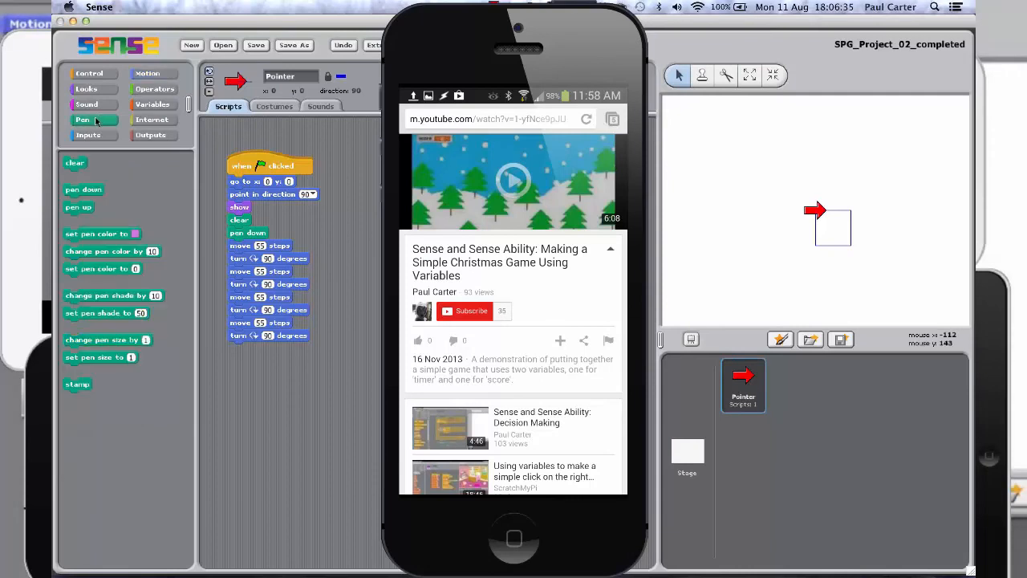